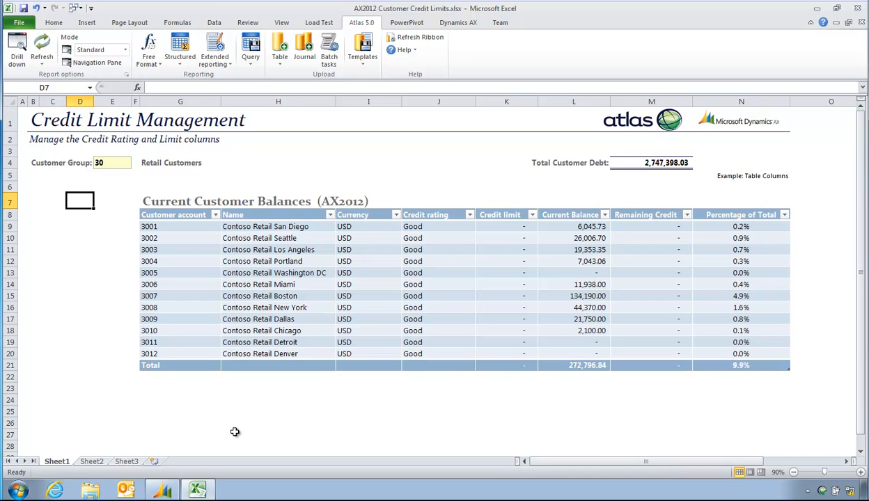
mouse_move(104, 214)
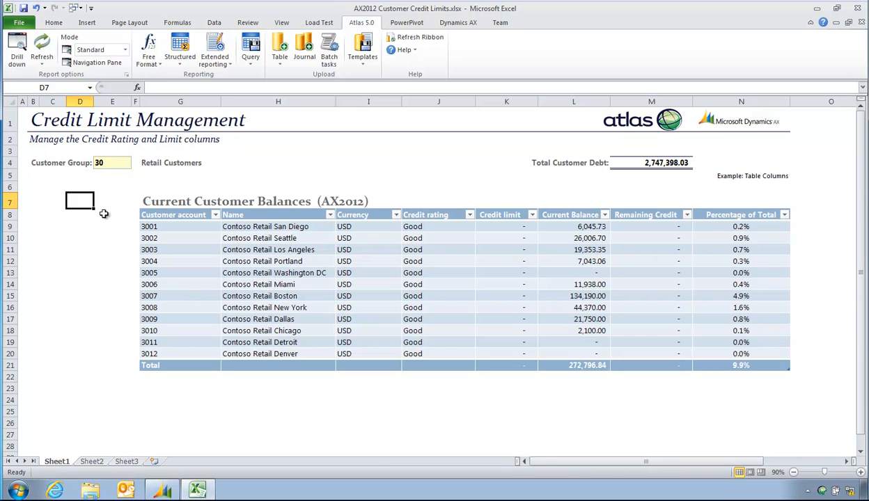
Switch the report's customer group to 10, Wholesale Customers, via the Atlas Lookup pane.
left_click(111, 162)
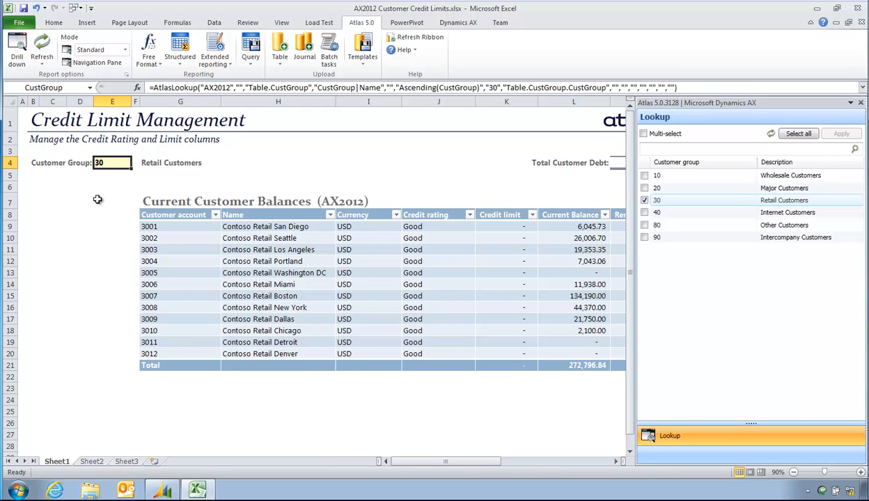
left_click(644, 176)
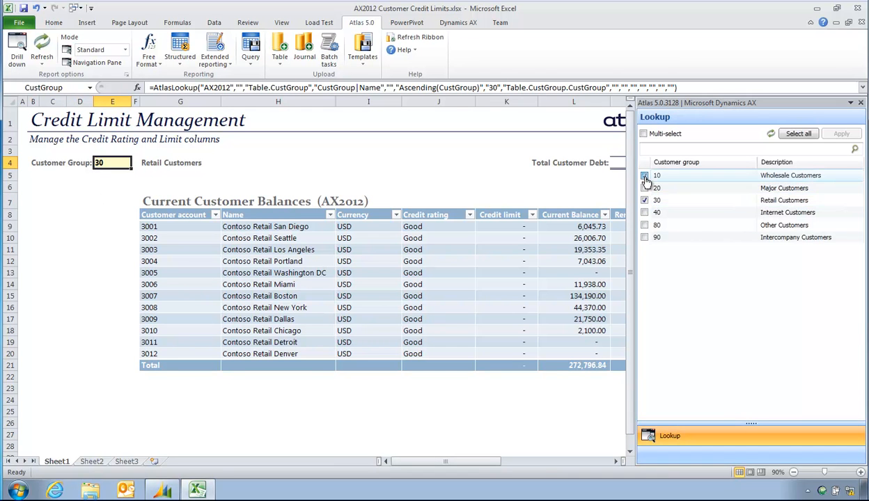
left_click(644, 175)
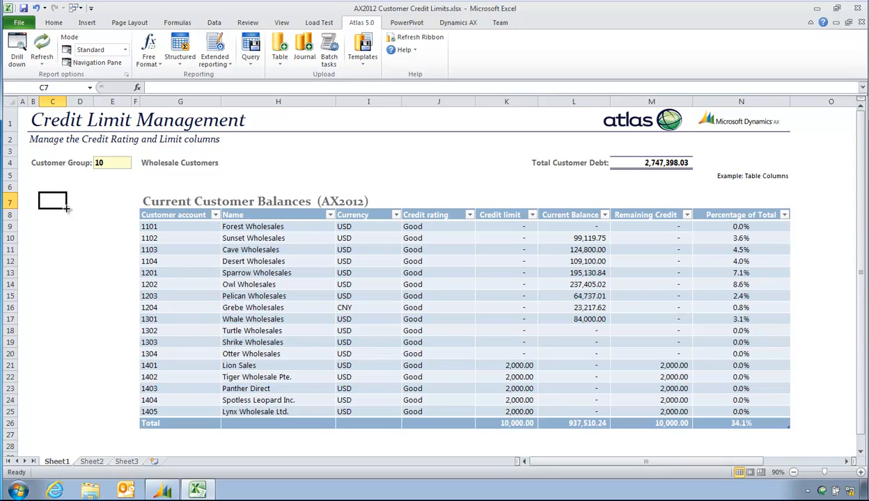
mouse_move(447, 243)
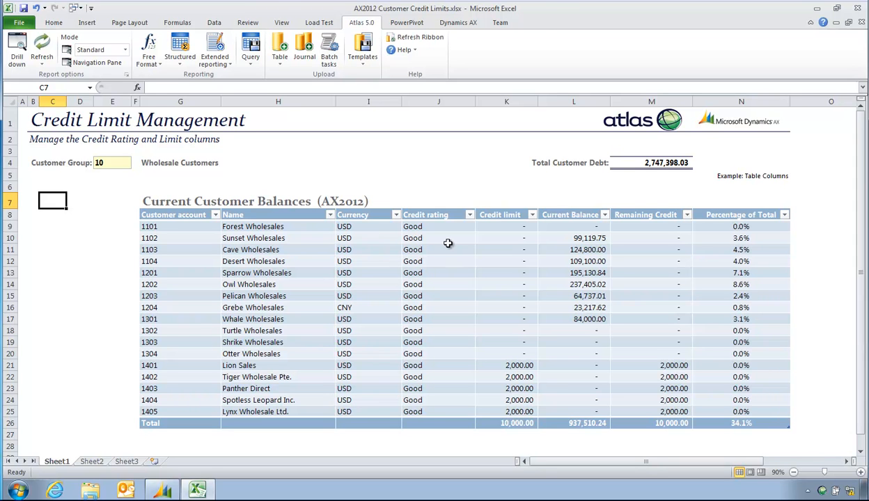
Enter credit ratings Very Good, Excellent and Perfect for customers 1102, 1103 and 1201.
left_click(438, 237)
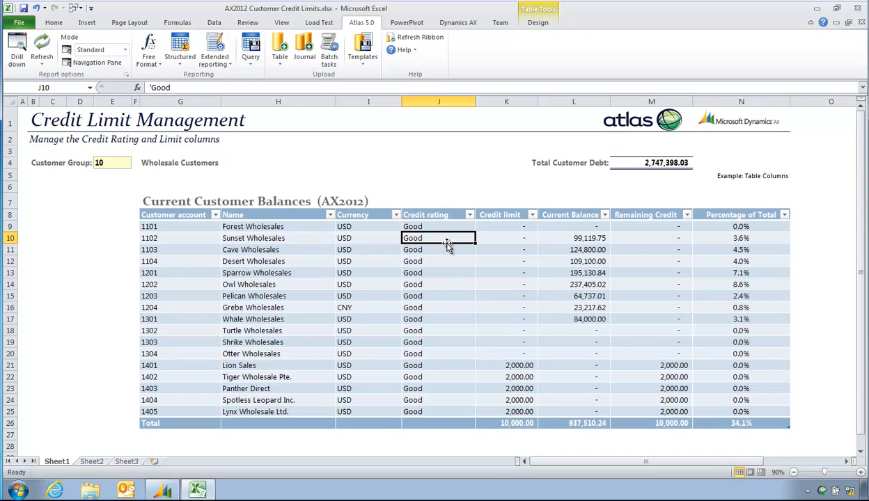
type("Very Good")
left_click(438, 273)
type("P")
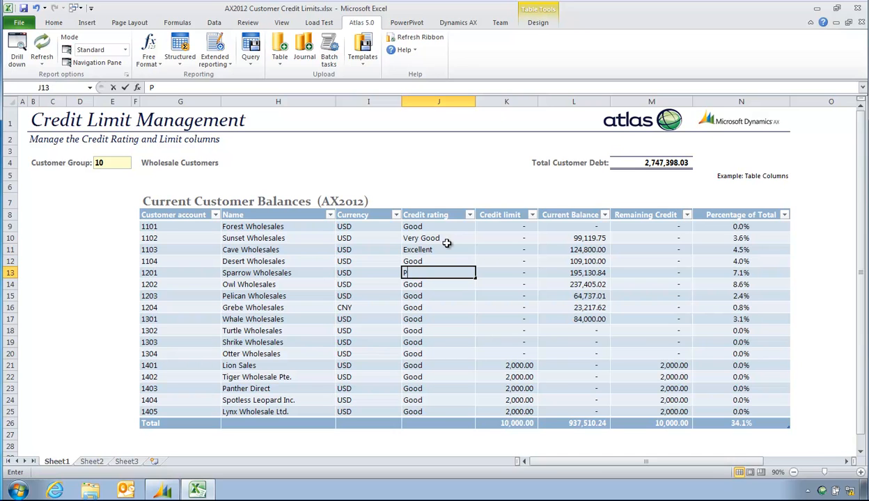
type("erfecy")
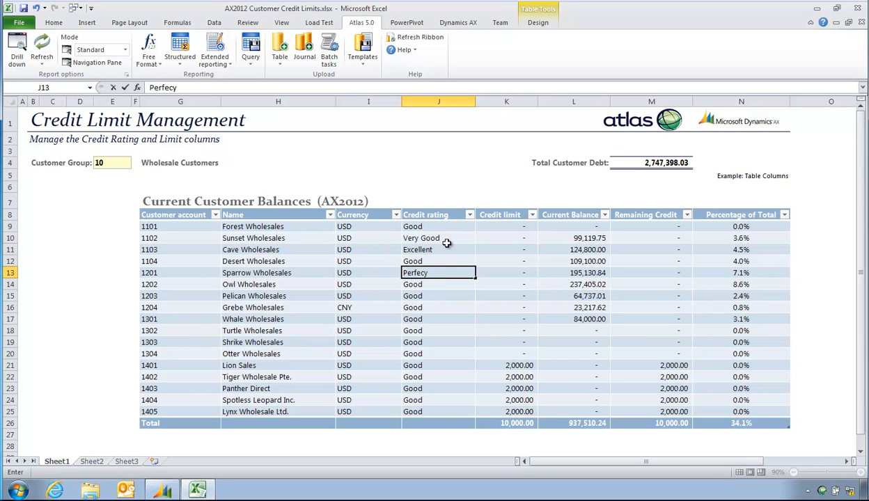
left_click(438, 238)
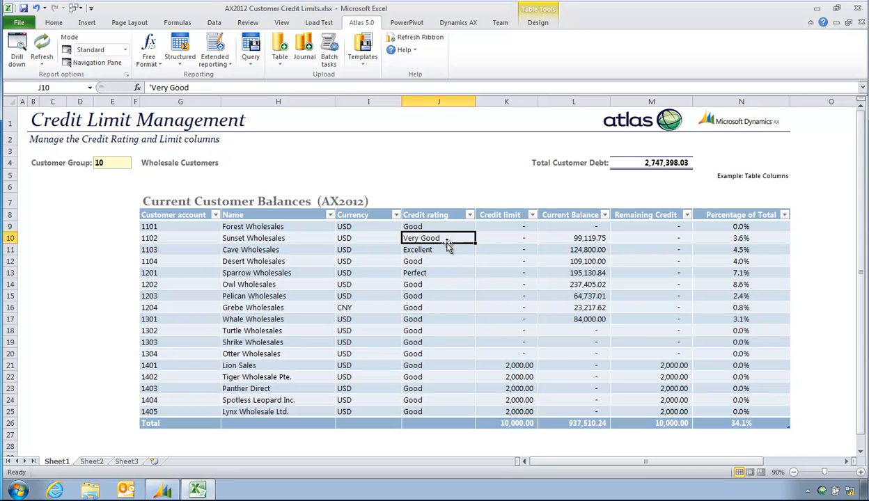
left_click(506, 237)
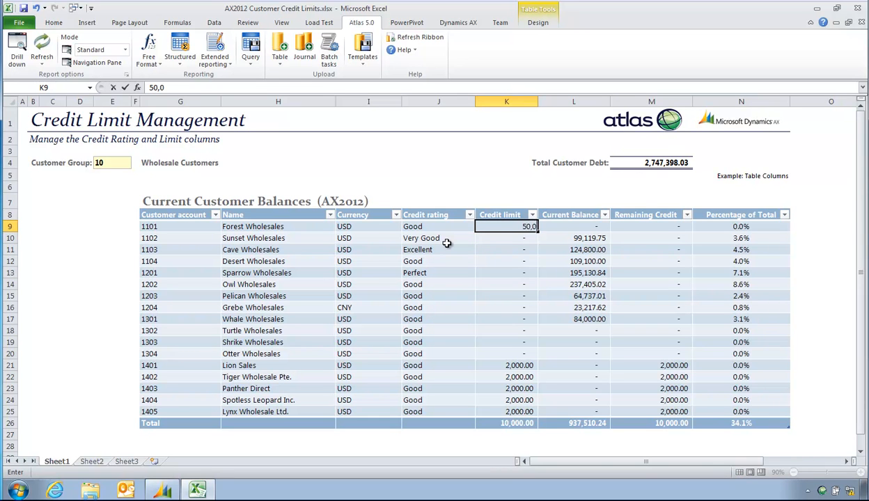
Fill credit limits of 50,000 down the wholesale rows, then 250,000 and 90,000 for the matching customers.
key("Return")
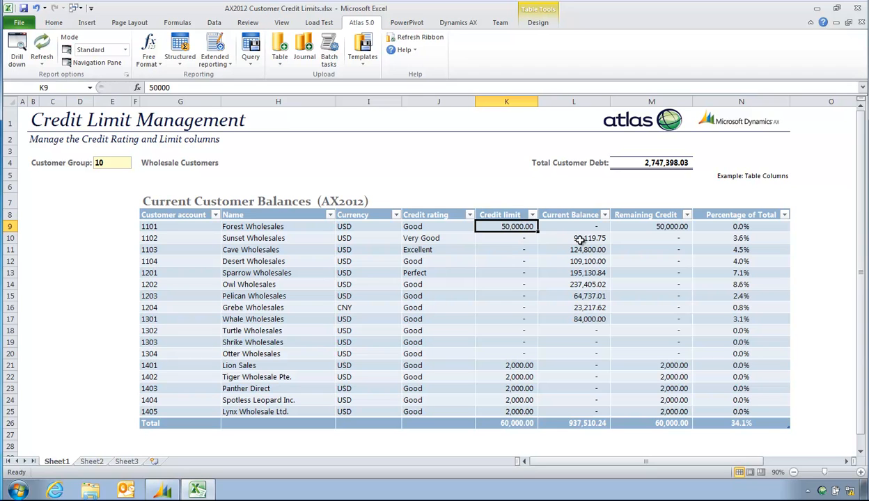
left_click_drag(531, 230, 530, 351)
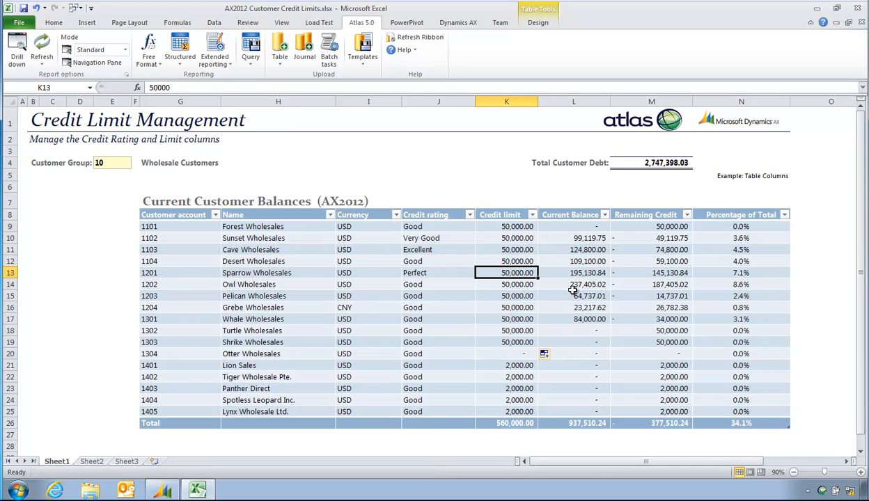
type("25000")
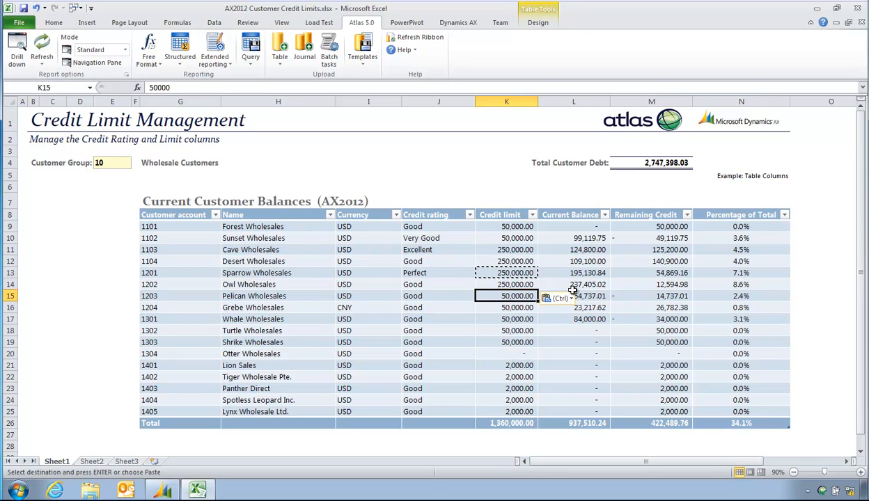
left_click(506, 319)
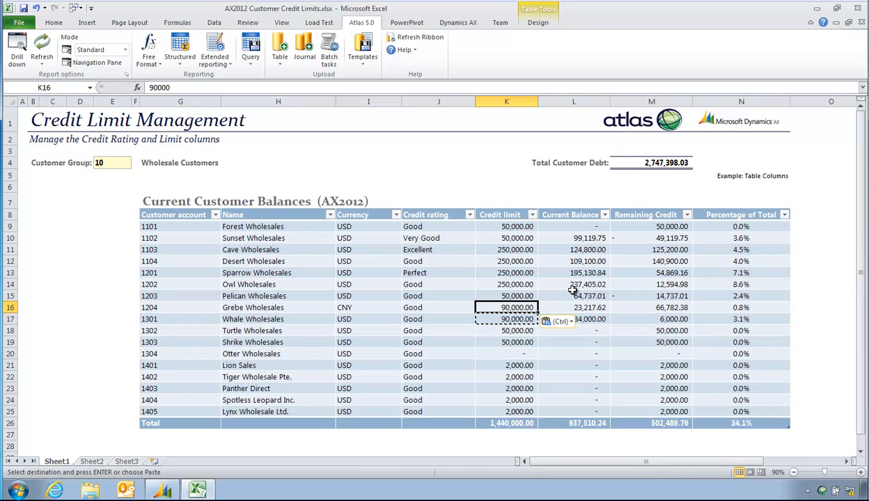
key("Return")
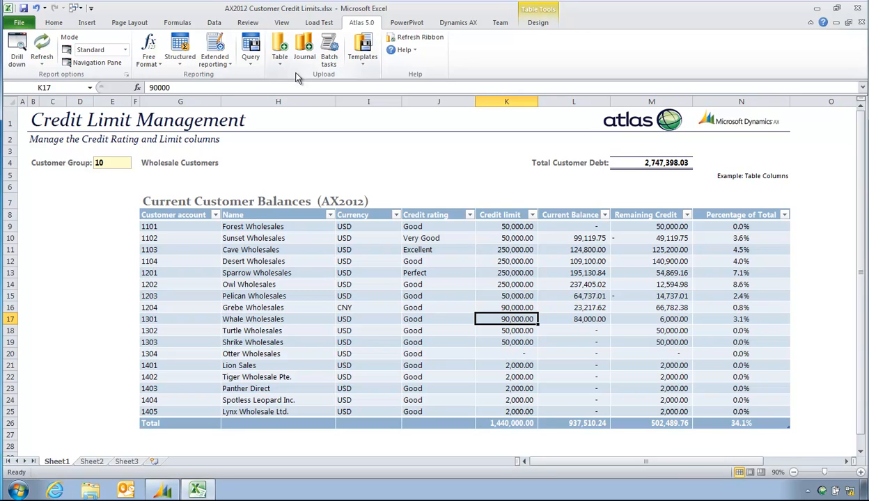
mouse_move(522, 306)
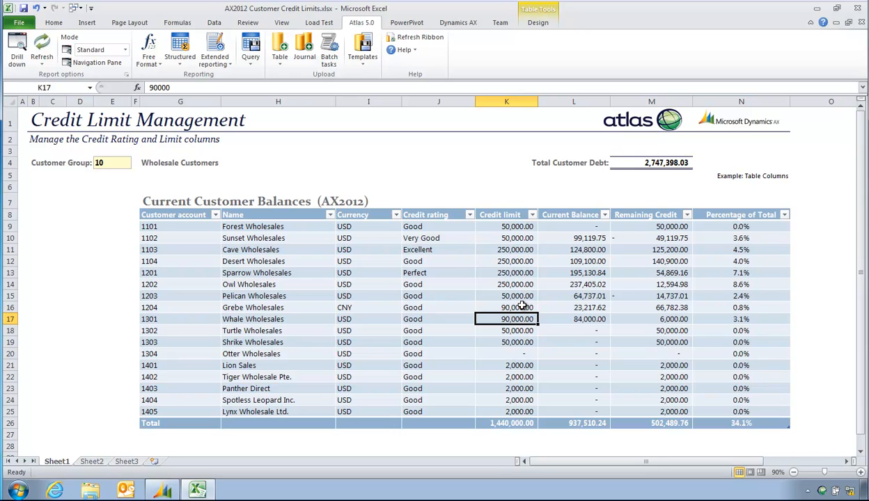
mouse_move(291, 77)
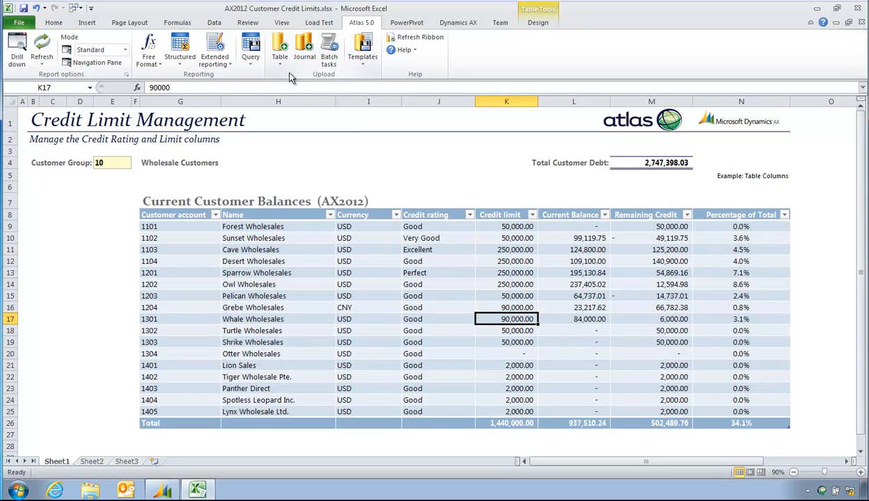
Start an Atlas table upload using the Customer Credit Limits template and review its column mappings.
left_click(279, 49)
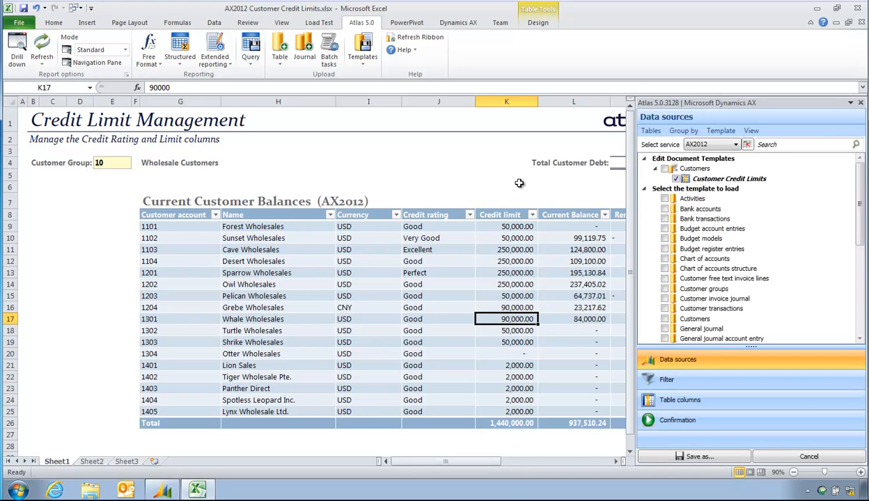
left_click(679, 399)
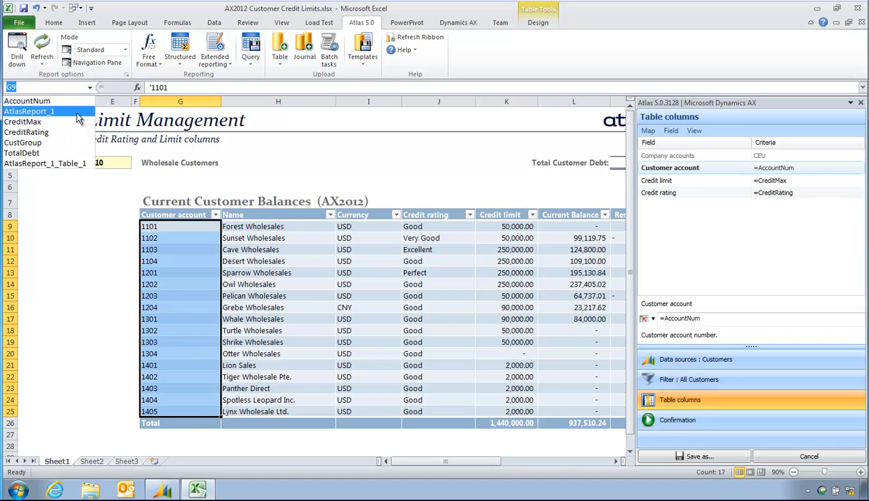
left_click(506, 215)
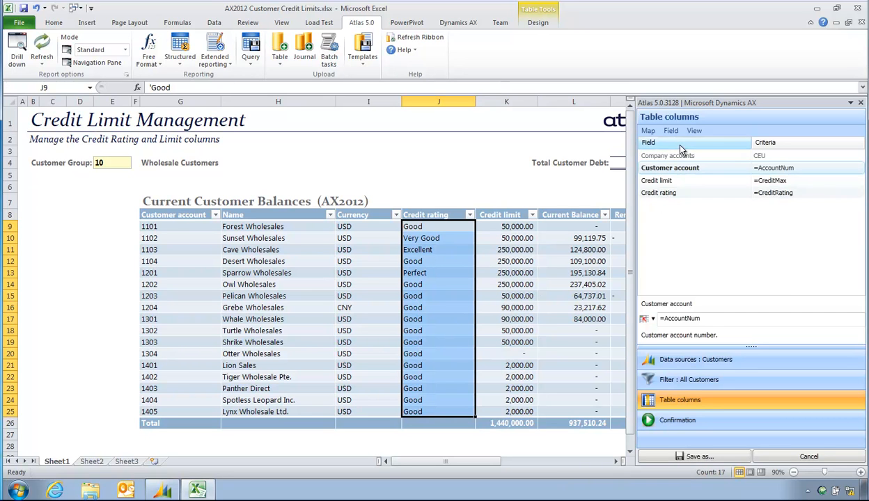
mouse_move(682, 206)
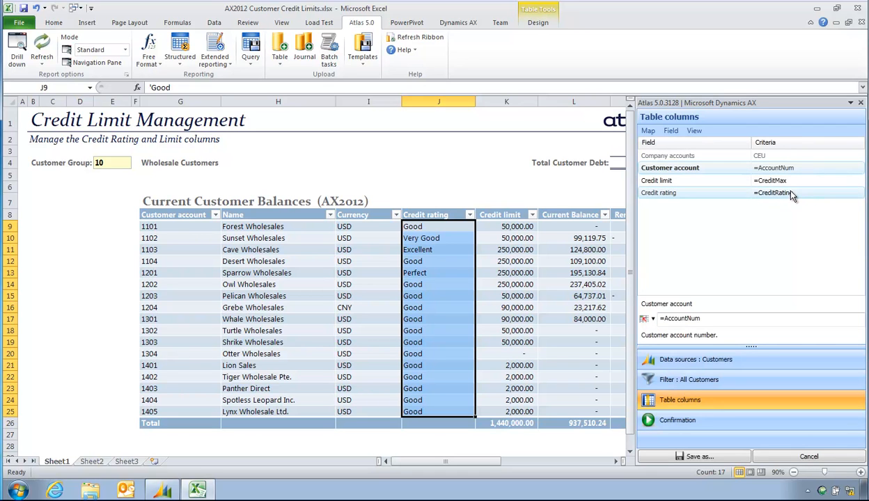
Confirm and upload the credit changes to Dynamics AX, then switch to the AX client.
left_click(676, 420)
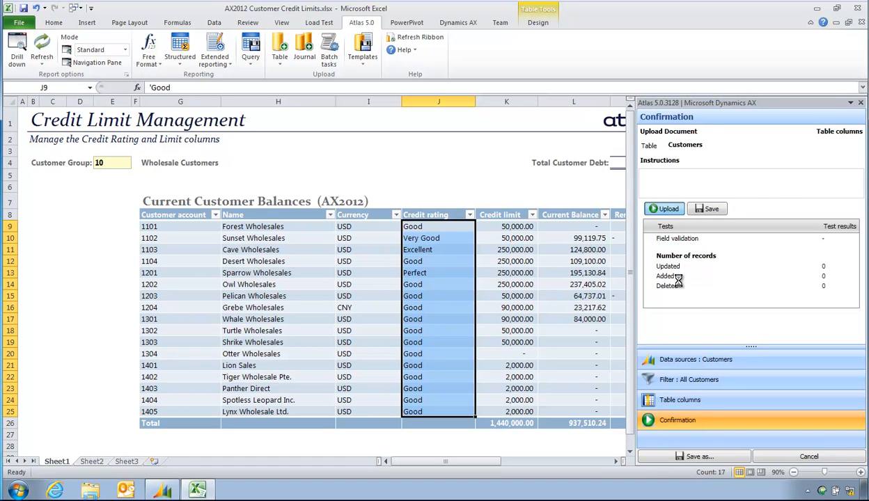
mouse_move(675, 289)
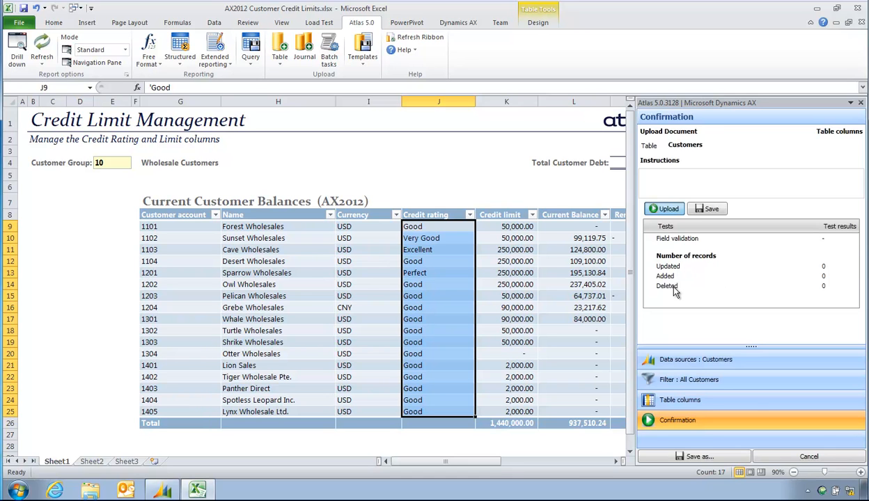
left_click(663, 208)
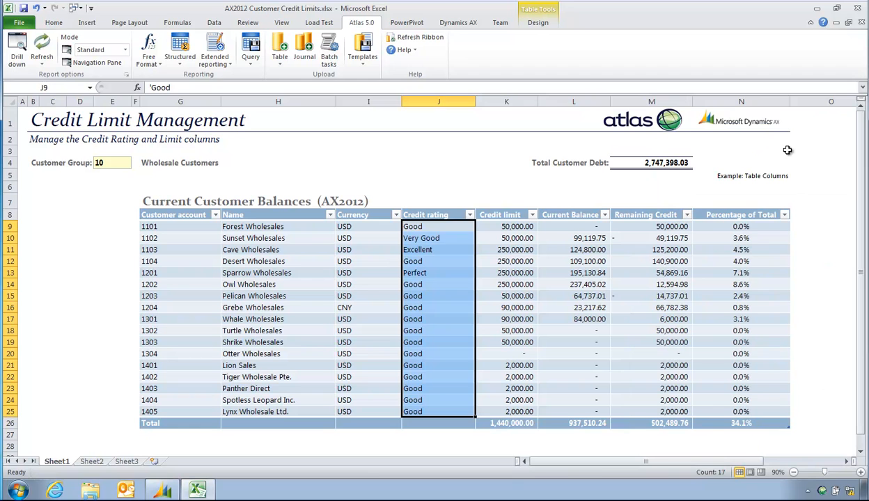
left_click(278, 238)
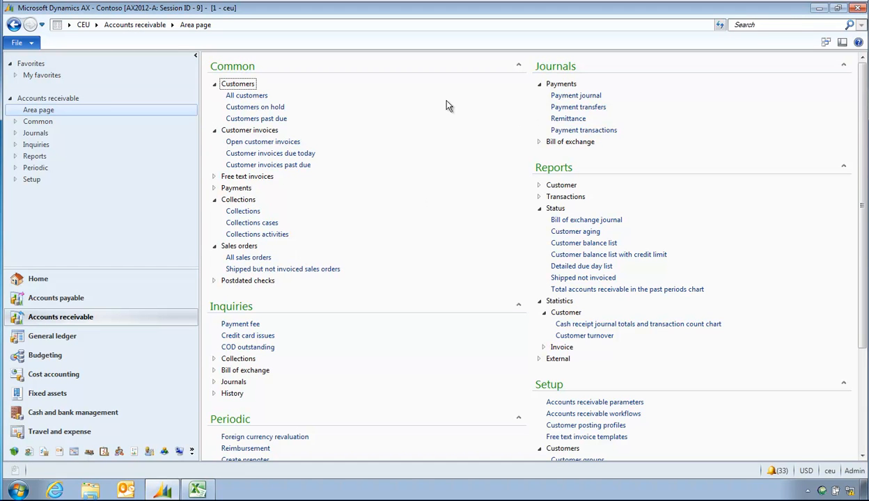
Sort All customers ascending by account number and select customer 1103, Cave Wholesales.
left_click(247, 96)
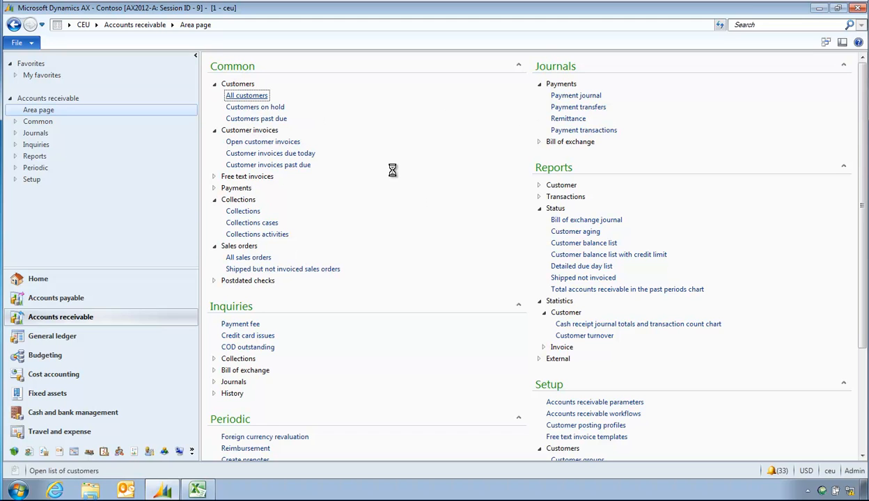
left_click(247, 95)
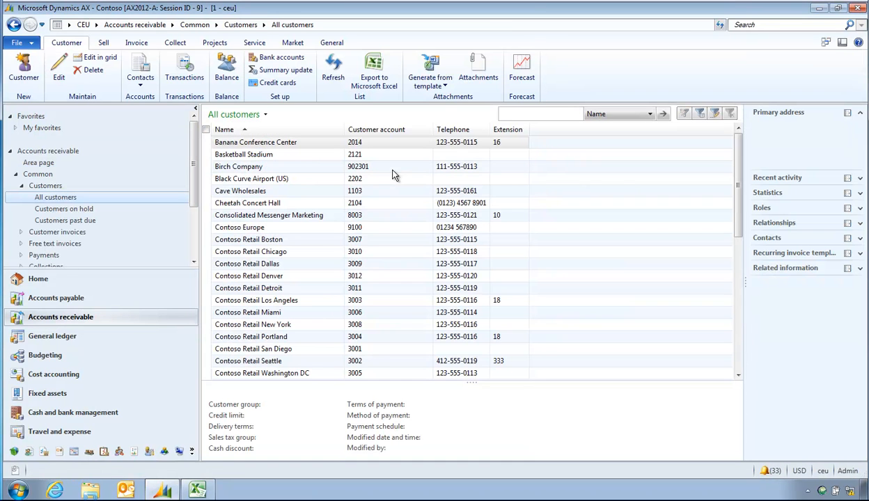
left_click(376, 130)
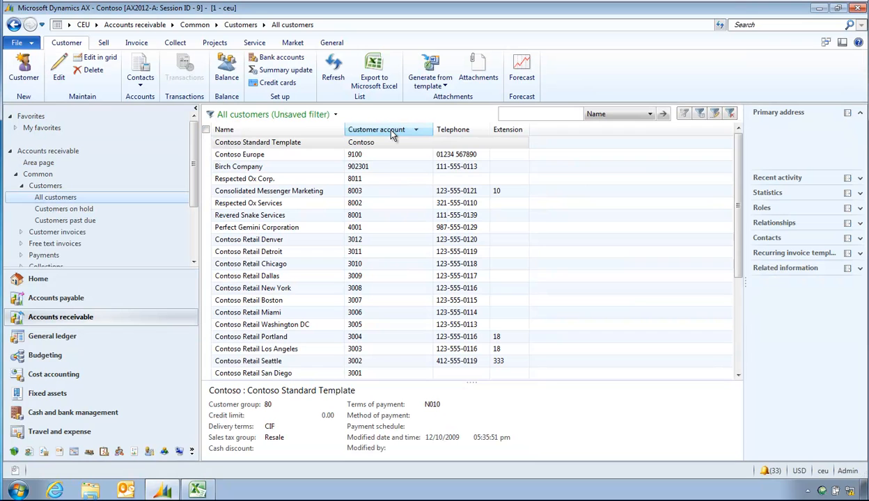
left_click(376, 130)
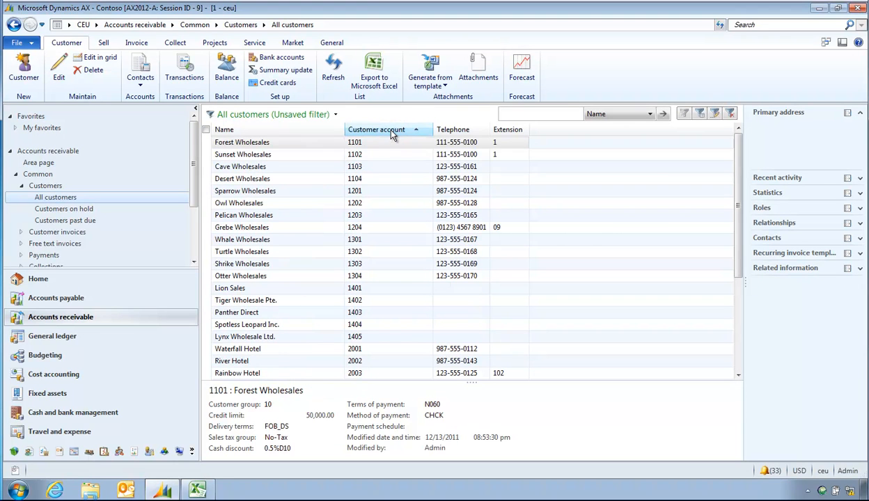
left_click(240, 166)
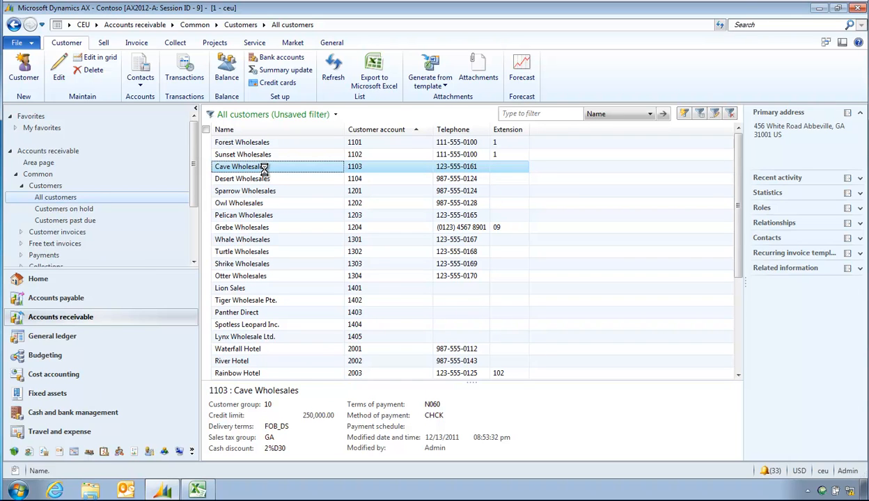
Open Cave Wholesales' customer record and scroll to its Credit and collections details.
double_click(240, 167)
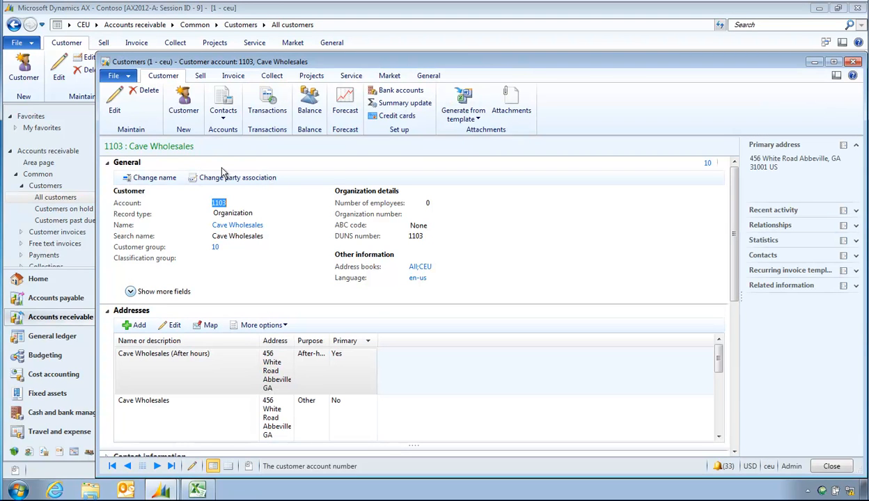
mouse_move(634, 273)
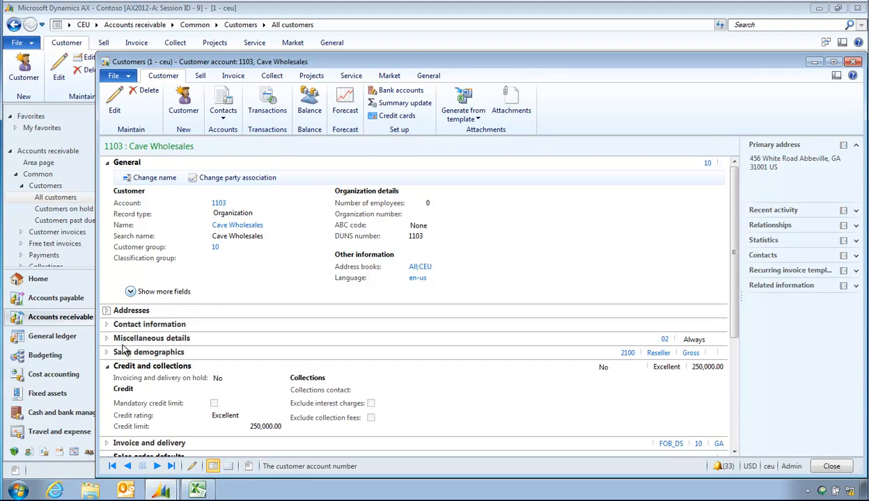
scroll("down", 3)
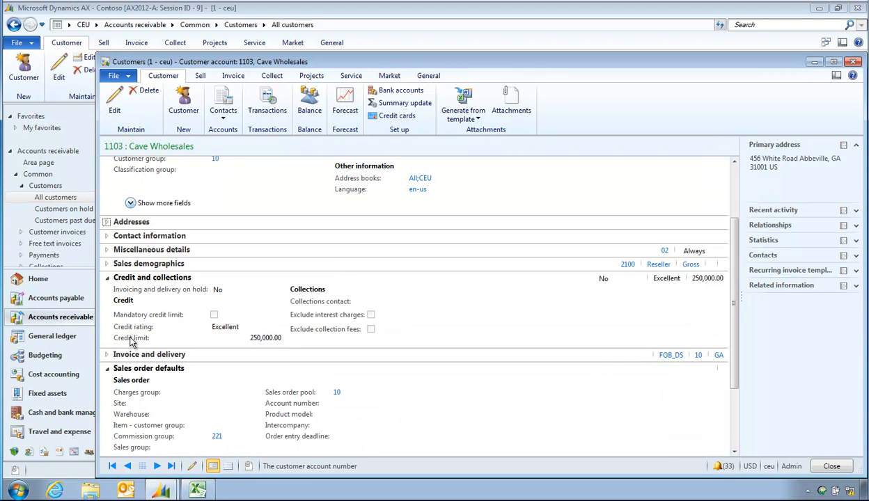
mouse_move(144, 331)
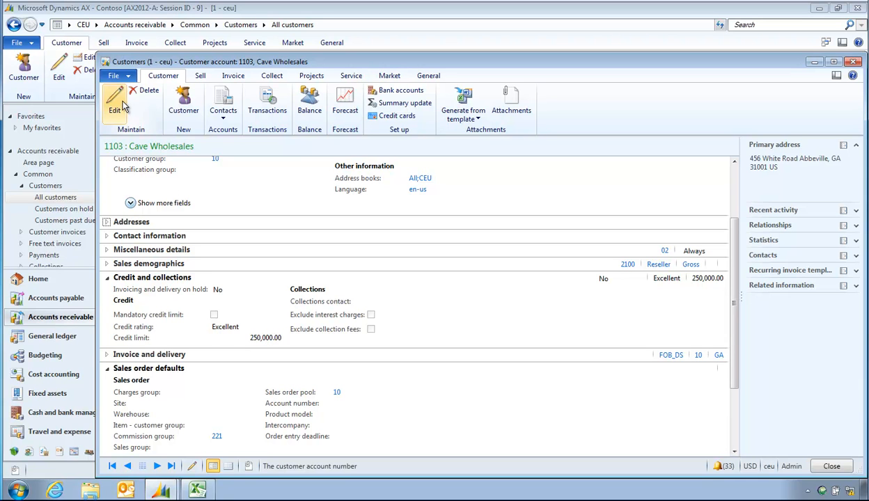
Edit customer 1103 to a 350,000 credit limit and A++ rating, then close the record.
left_click(114, 104)
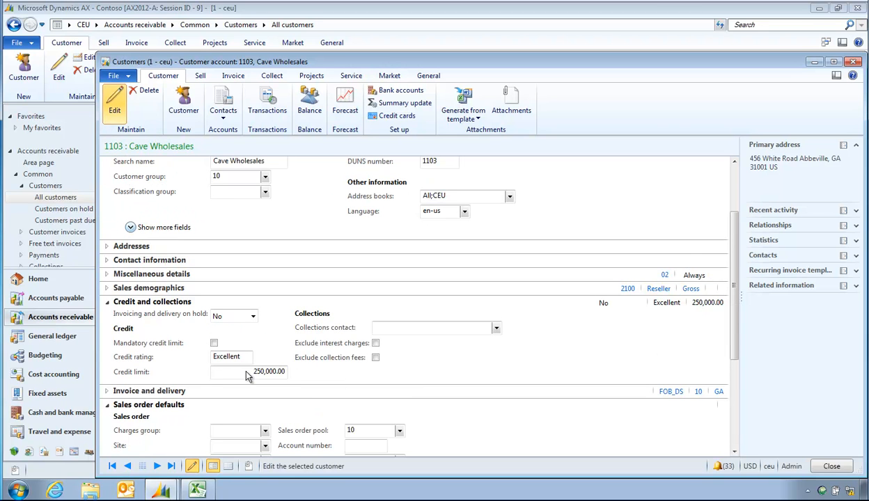
left_click(248, 371)
type("3")
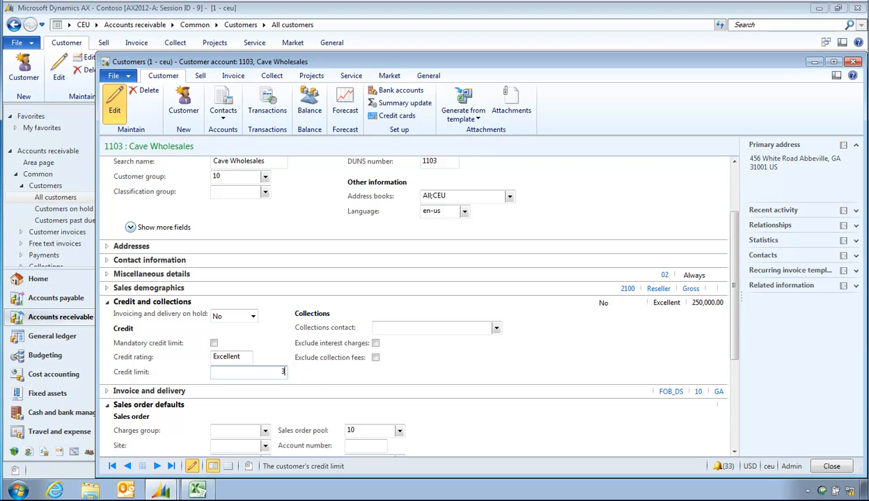
type("500000.00")
left_click(231, 357)
type("A")
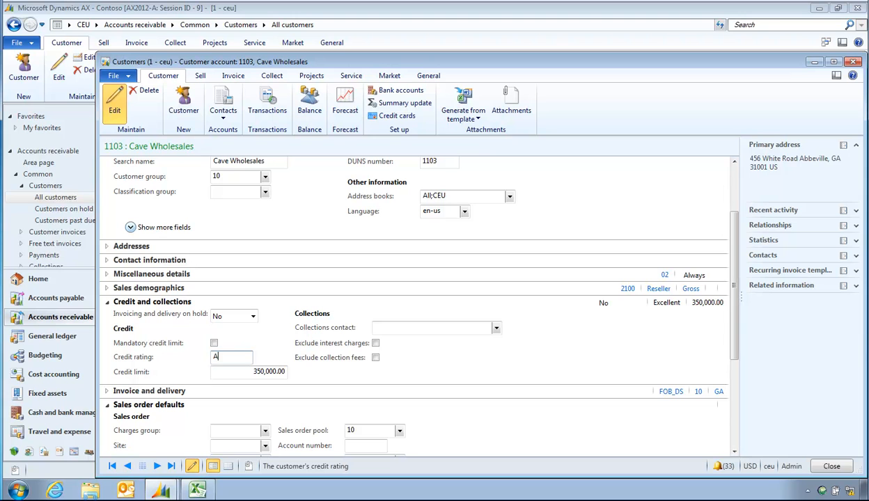
type("++")
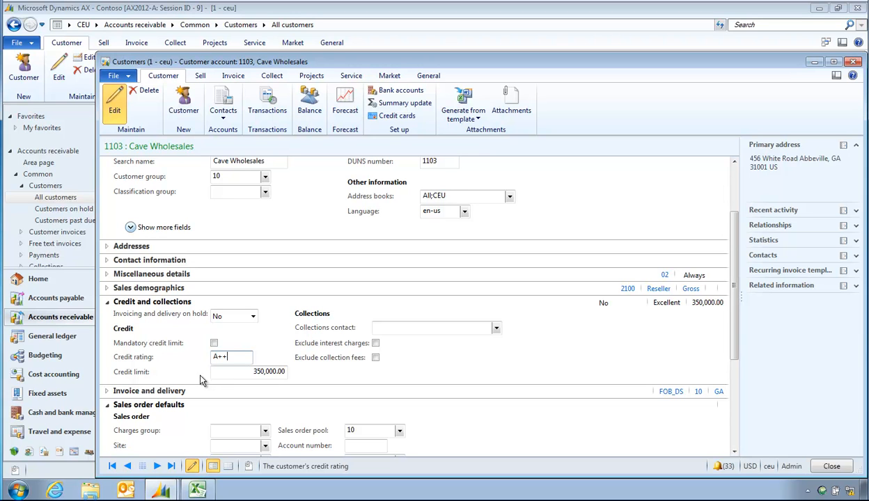
left_click(249, 371)
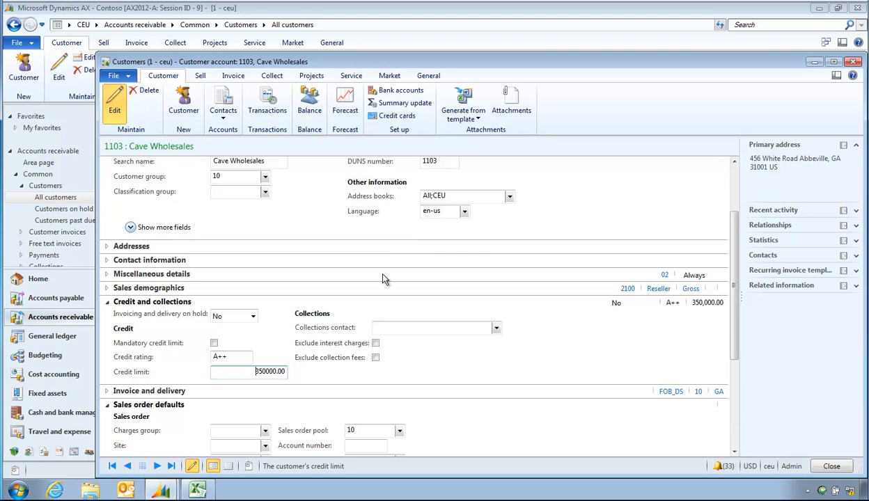
left_click(854, 62)
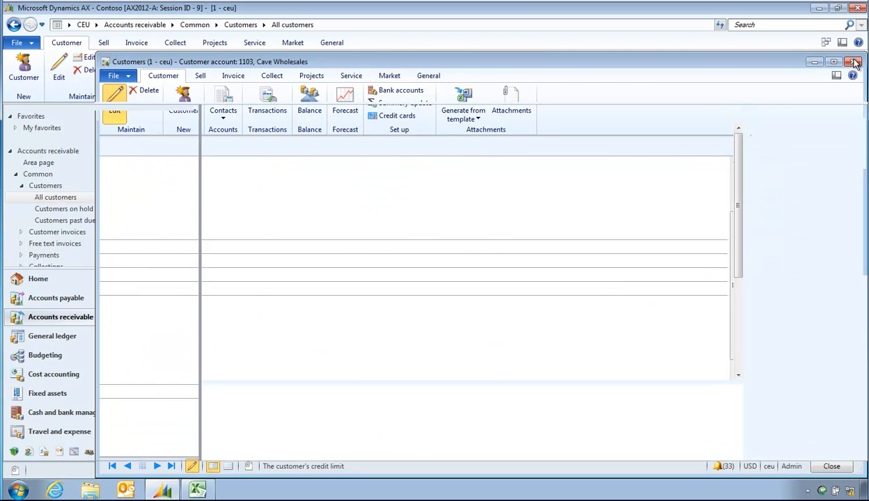
Return to Excel and refresh the Atlas report with the latest Dynamics AX customer data.
left_click(856, 62)
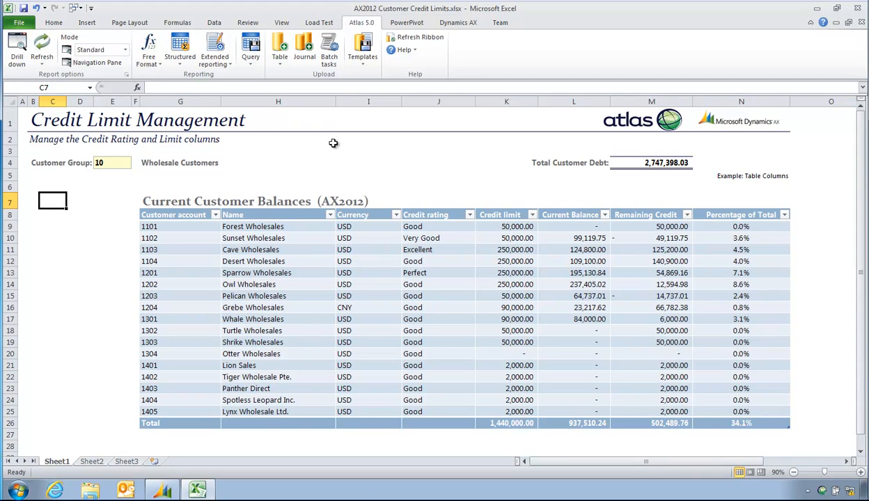
mouse_move(307, 327)
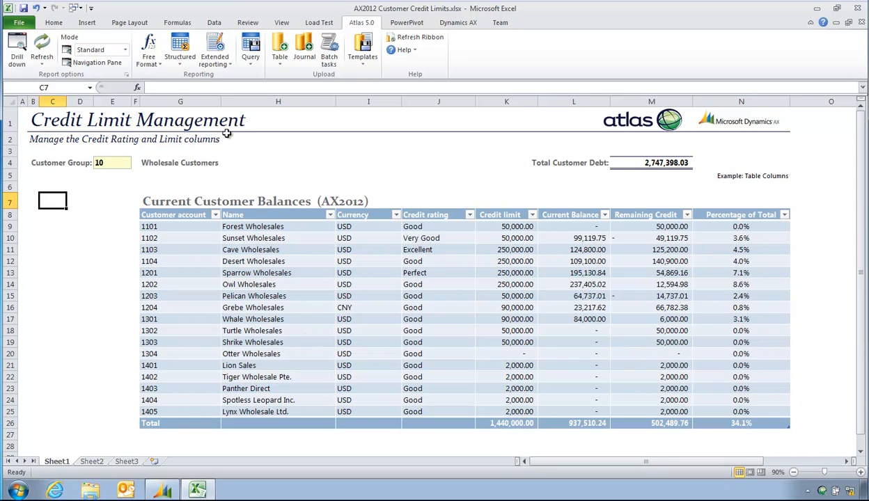
left_click(41, 49)
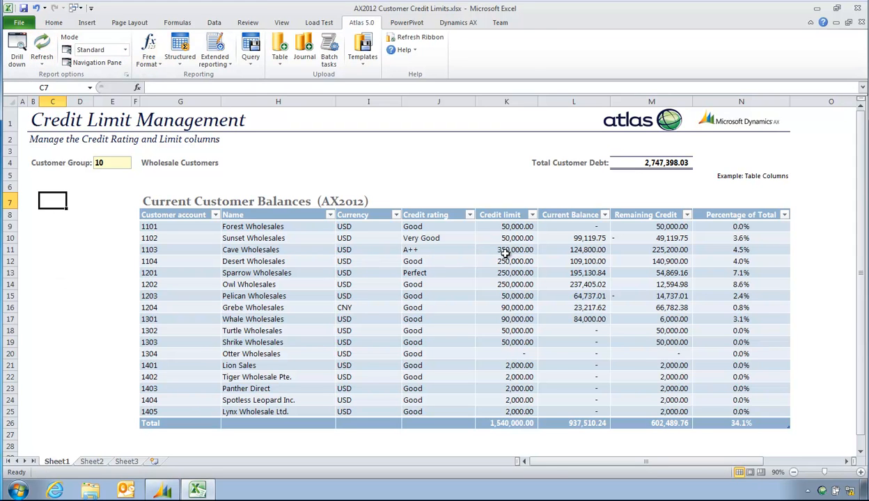
Check Cave Wholesales' refreshed 350,000 credit limit in cell K11 and the updated totals.
left_click(506, 249)
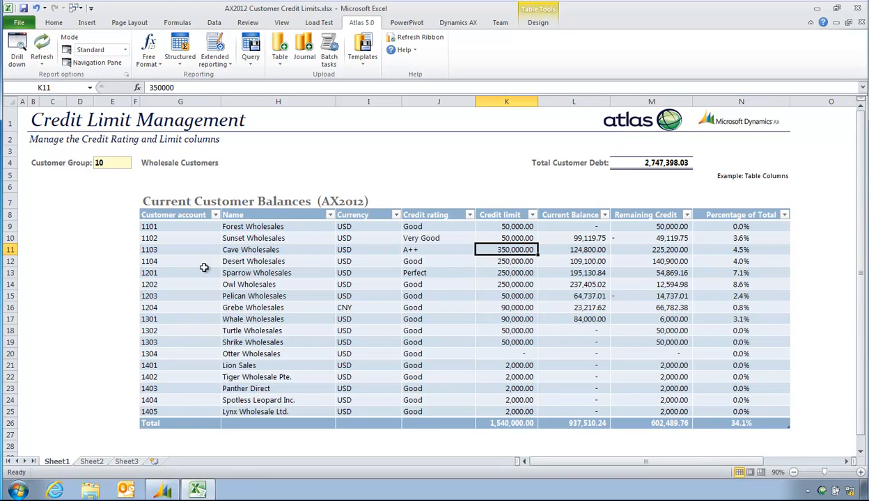
left_click(180, 261)
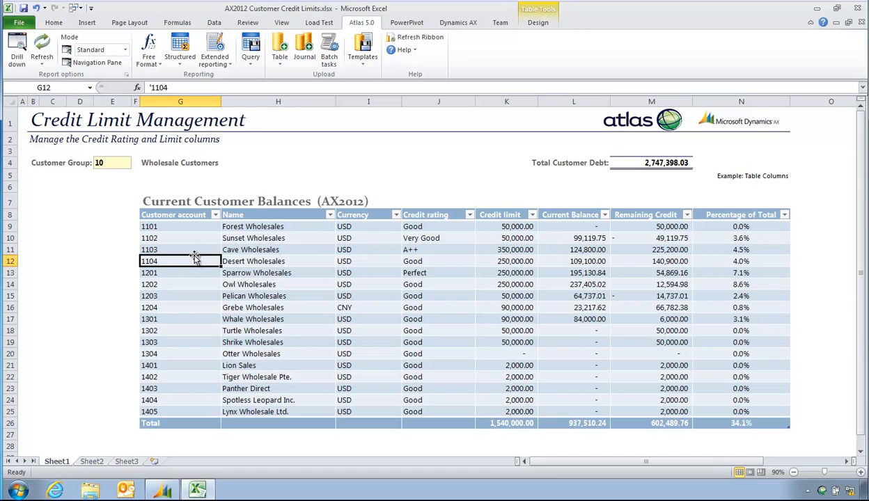
mouse_move(275, 214)
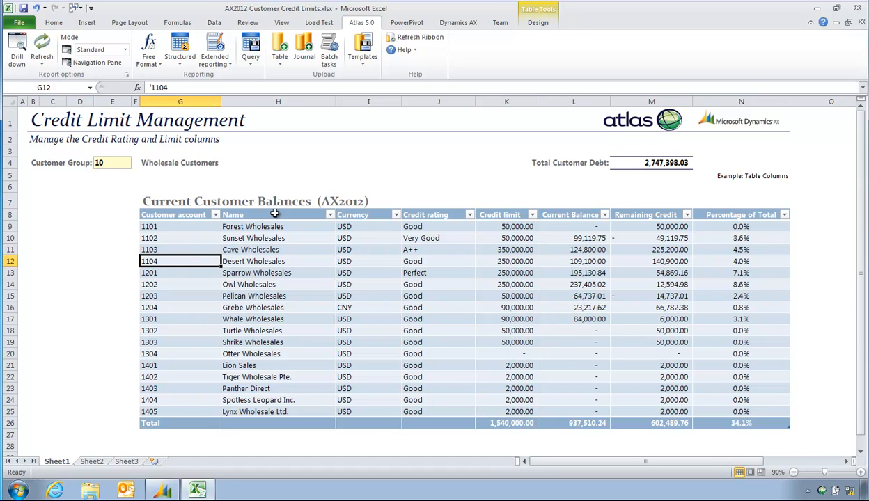
mouse_move(295, 327)
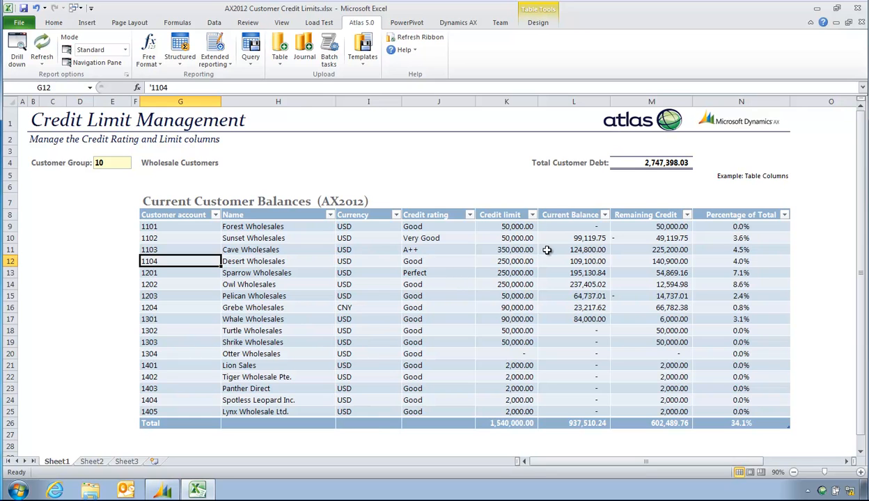
mouse_move(700, 251)
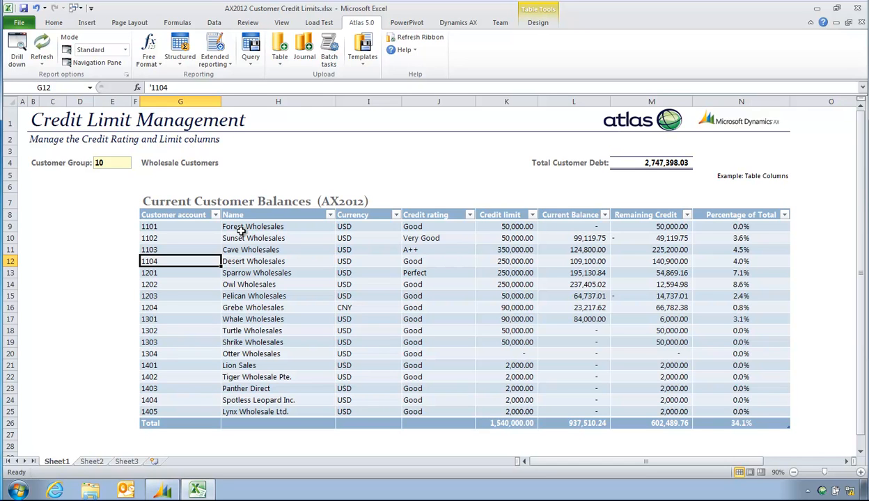
mouse_move(494, 276)
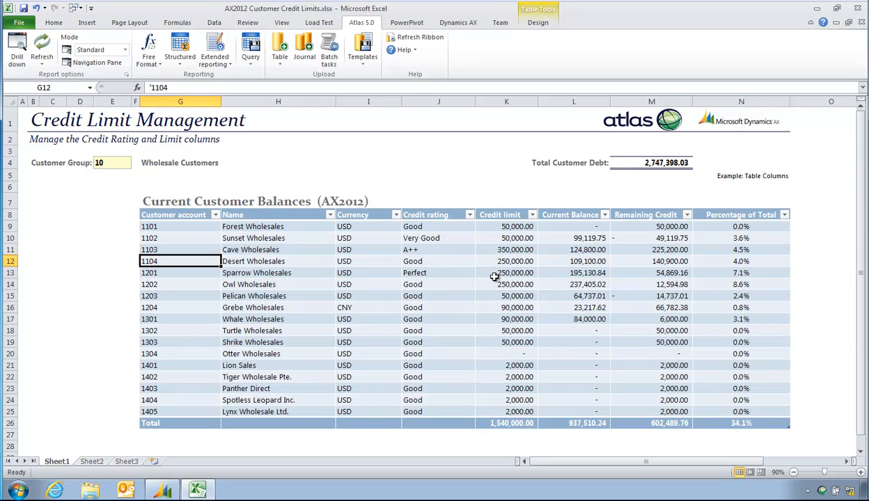
mouse_move(562, 249)
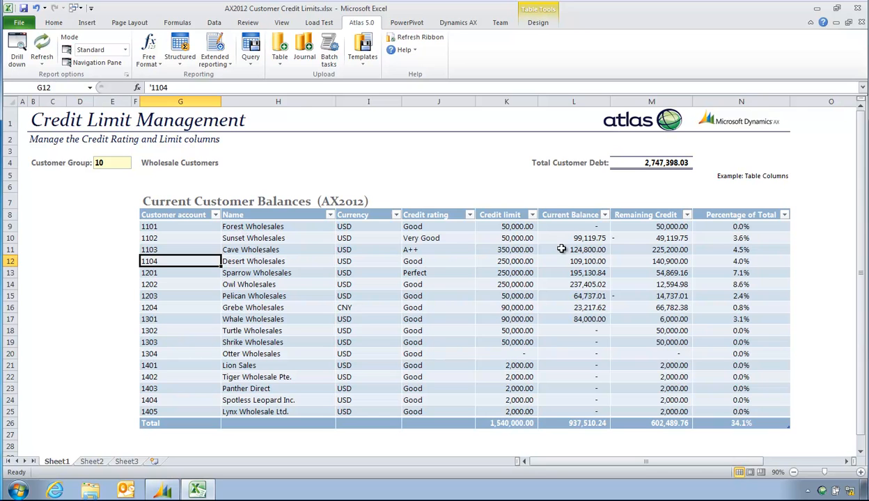
mouse_move(357, 255)
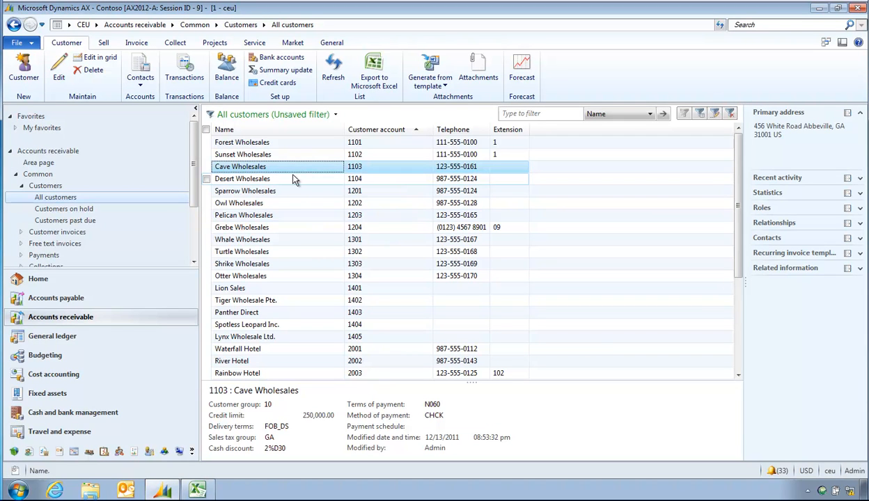
mouse_move(294, 195)
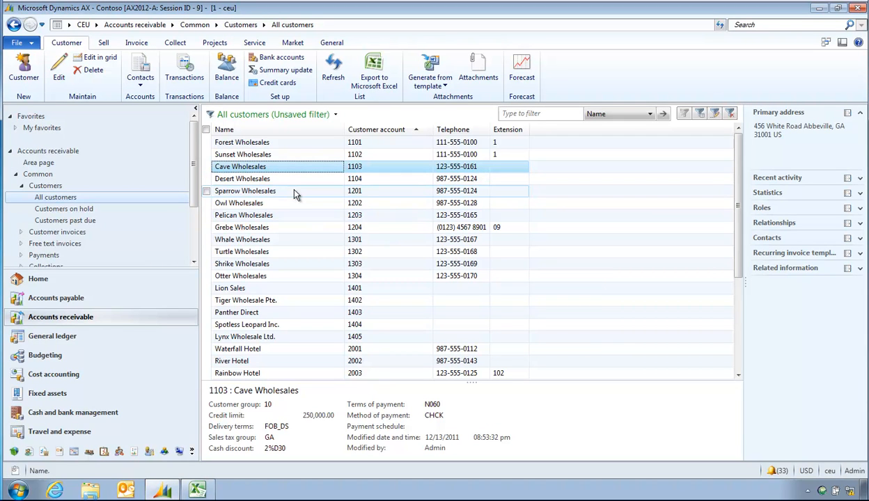